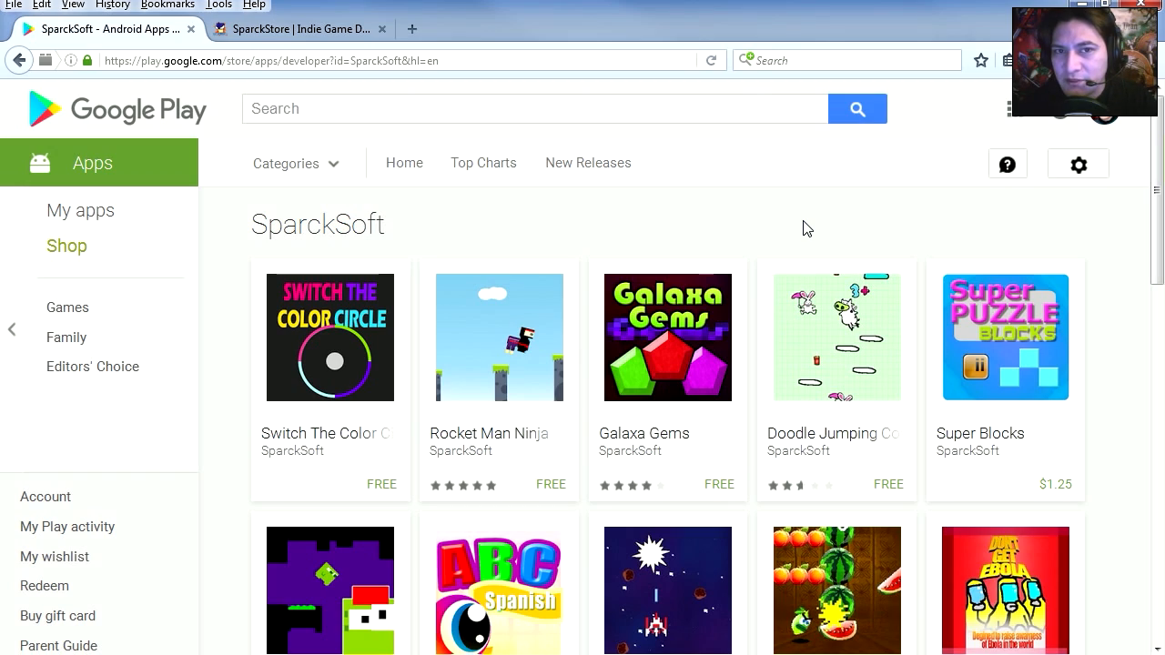
mouse_move(834, 224)
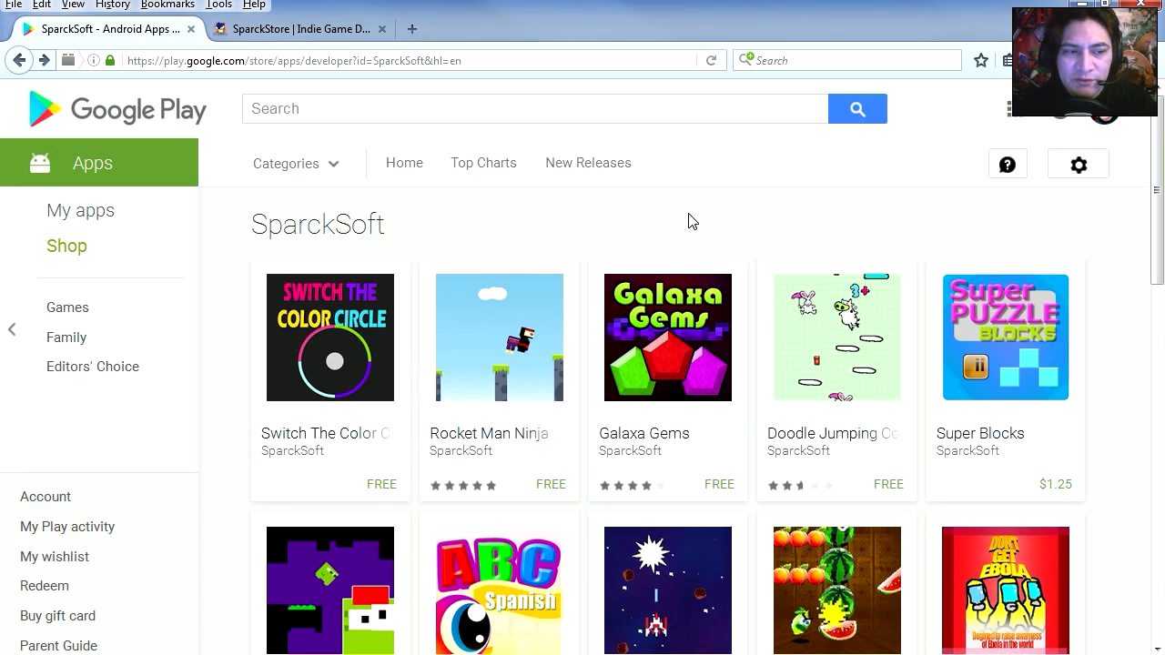
- Open the Switch The Color Circle listing from the SparckSoft developer page
click(331, 337)
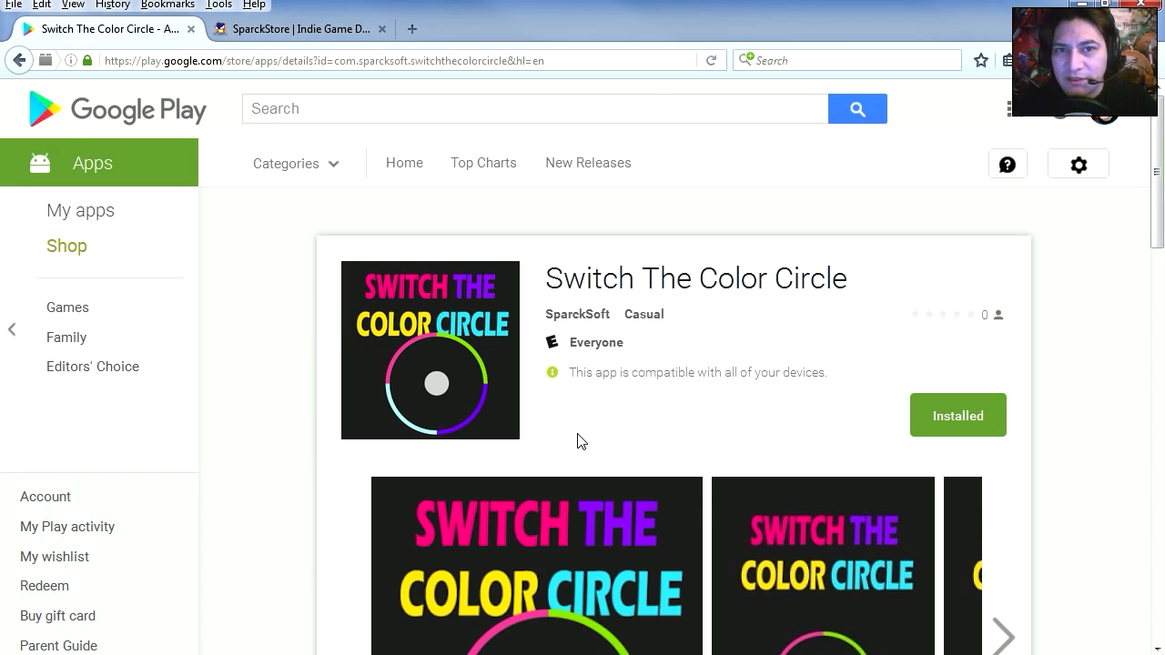
mouse_move(586, 435)
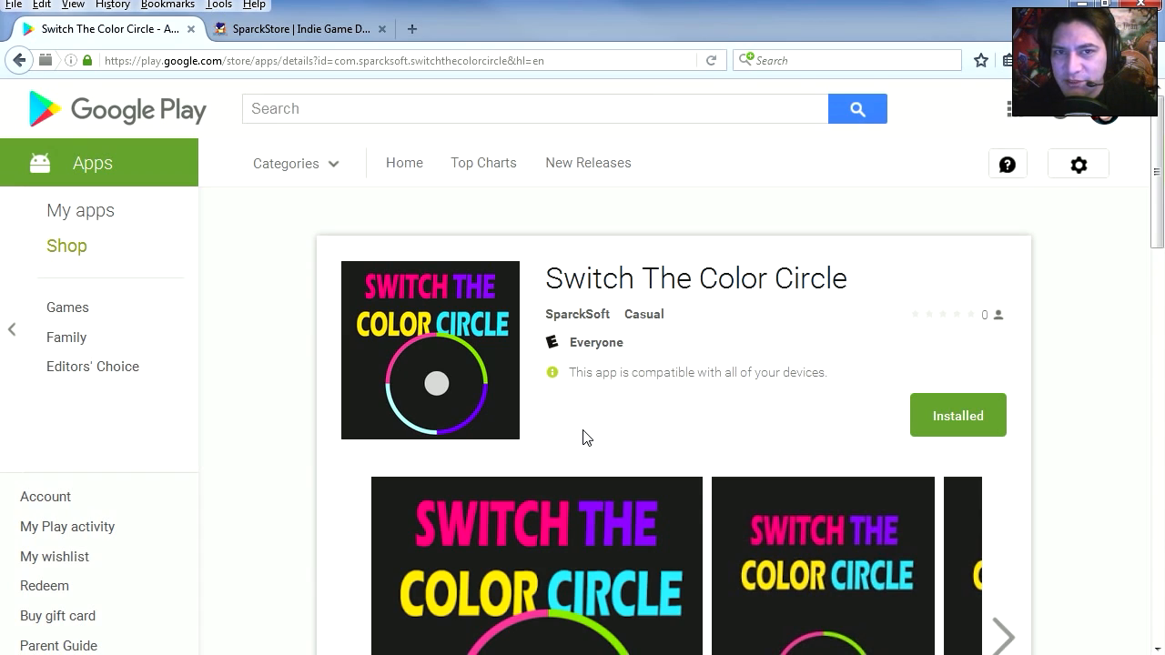
mouse_move(604, 446)
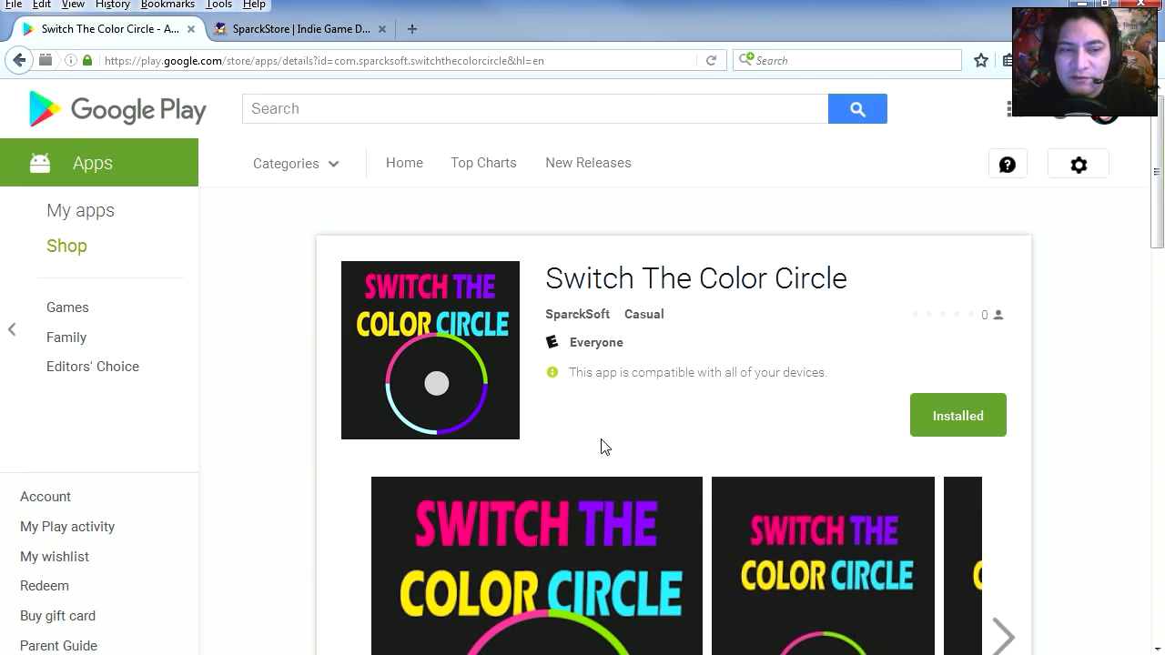
mouse_move(739, 284)
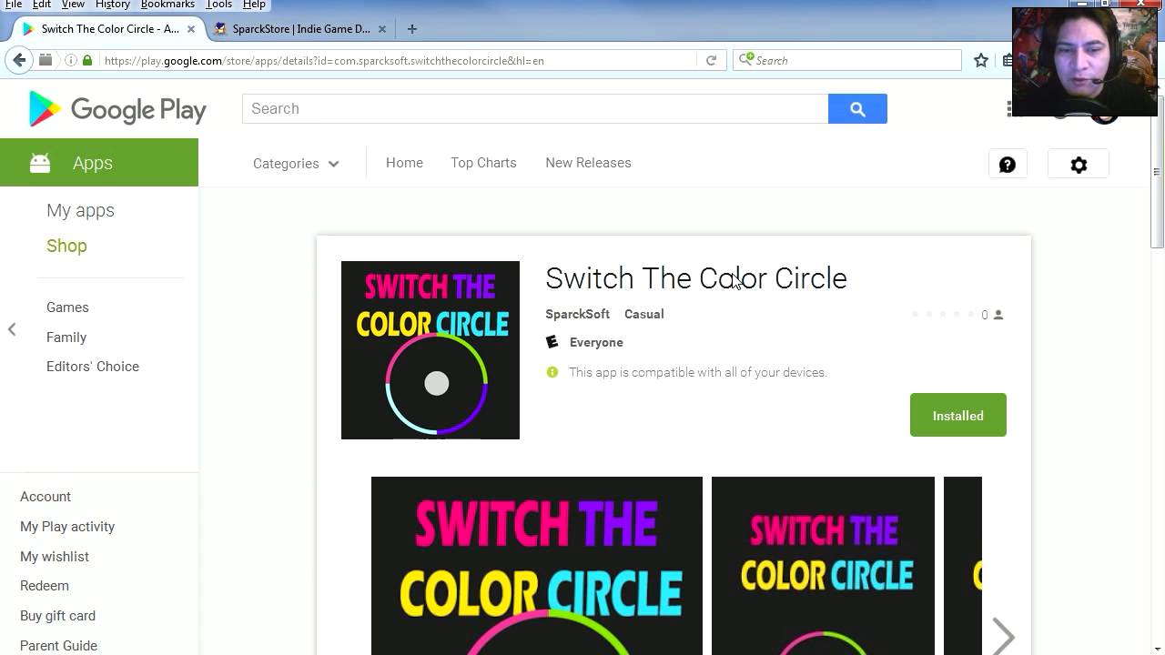
mouse_move(837, 344)
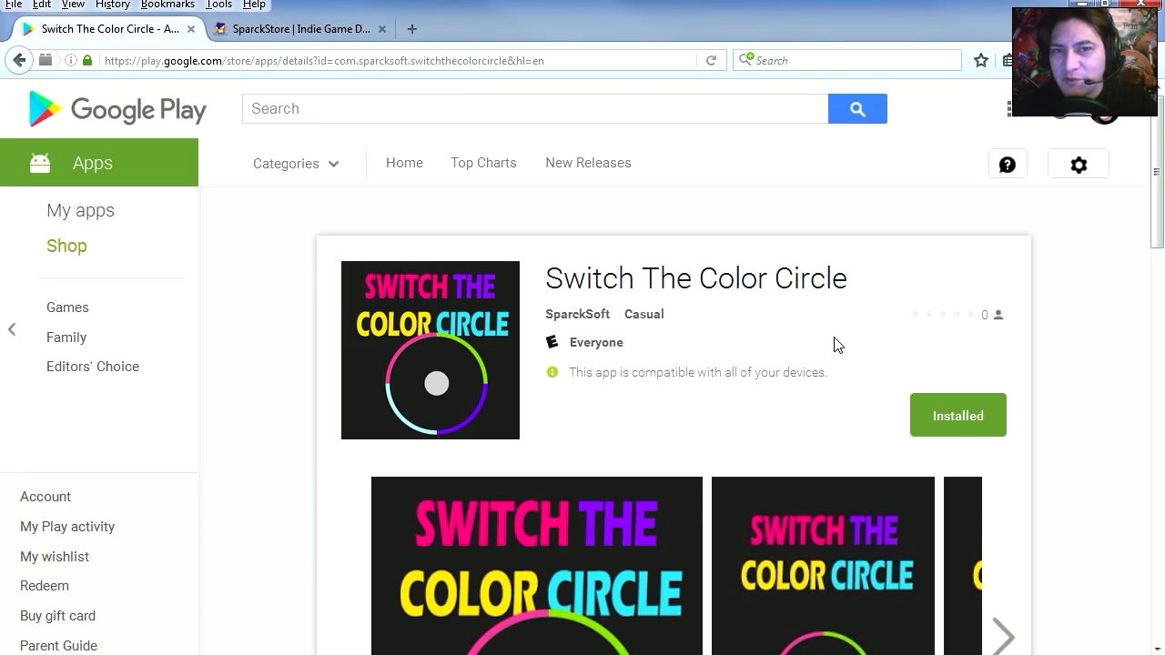
mouse_move(636, 431)
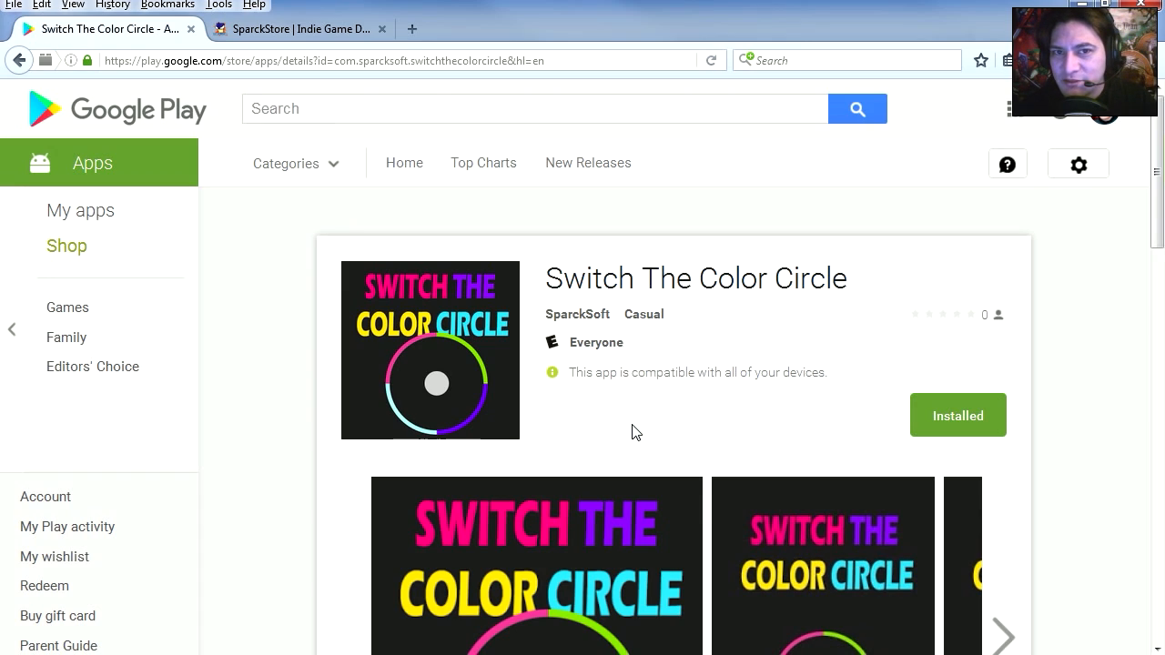
mouse_move(586, 456)
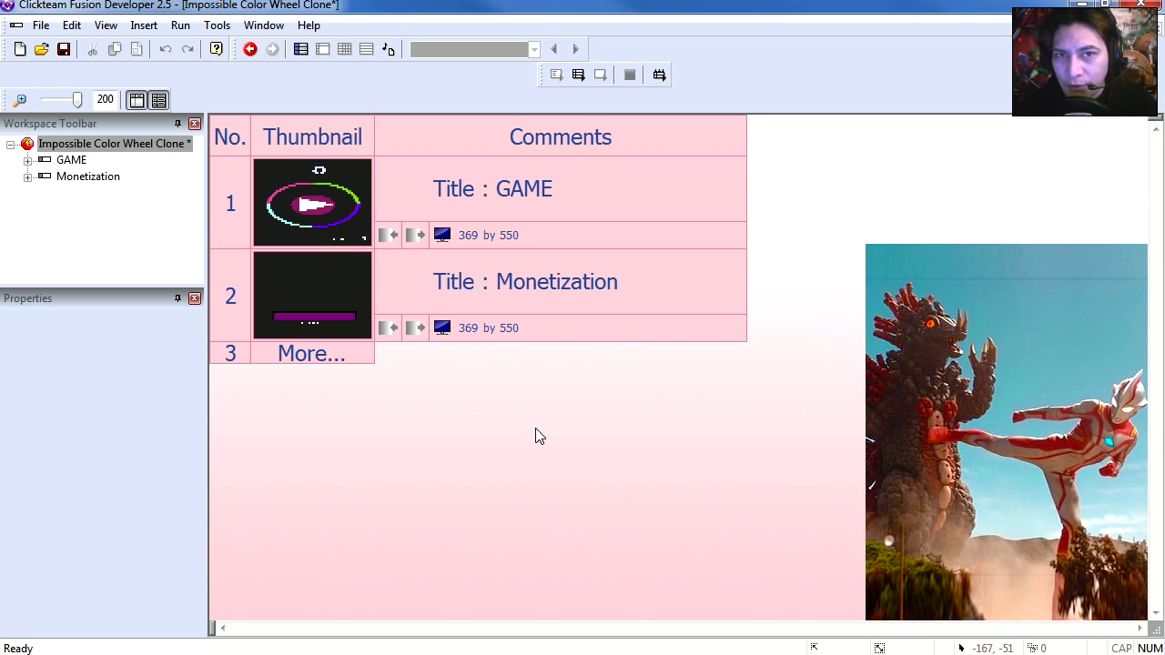
- Run the GAME frame so the colour wheel appears with score 0 and highscore 17
double_click(313, 295)
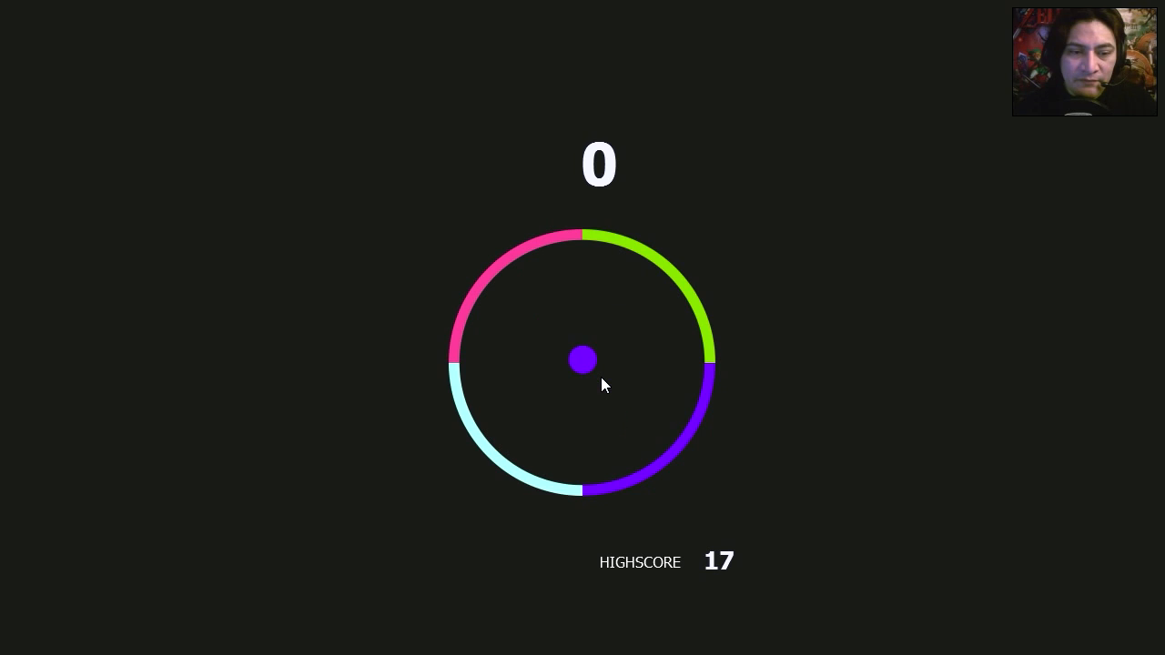
- Start a round and rotate the colour wheel to match the ball, reaching score 11
click(601, 377)
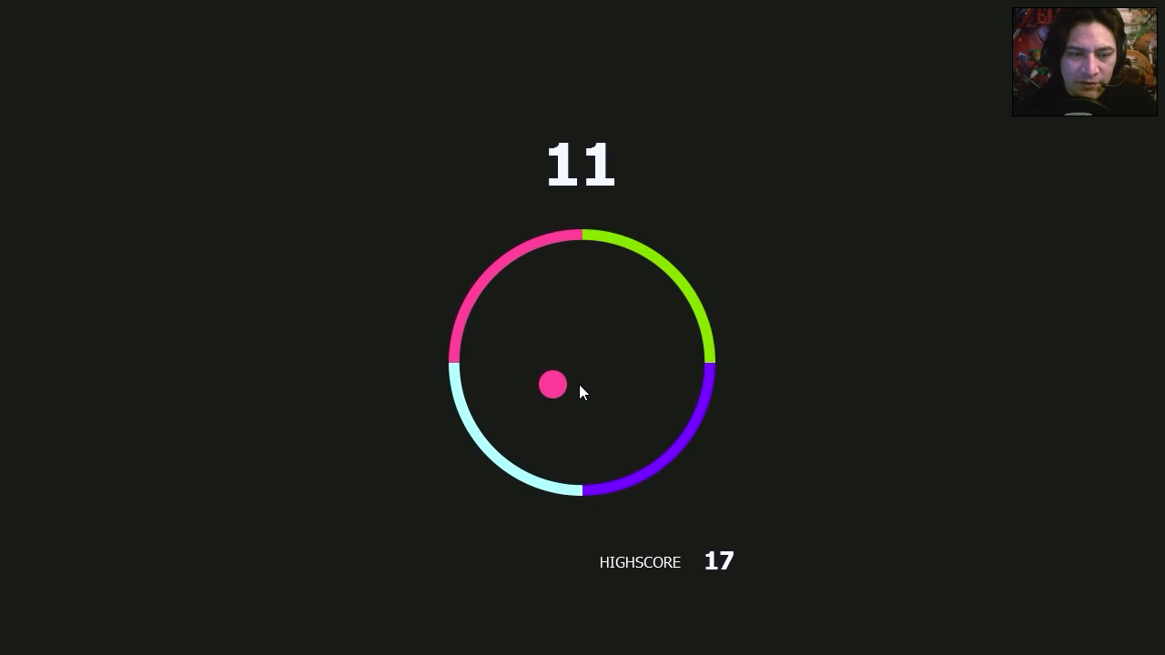
click(579, 386)
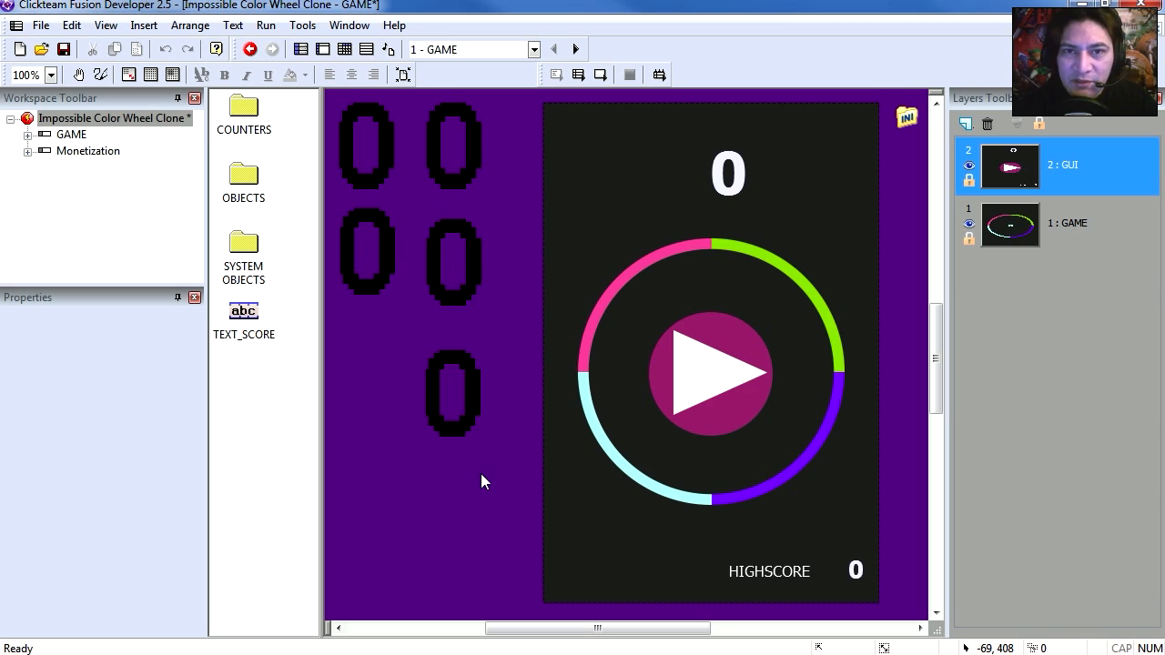
mouse_move(907, 118)
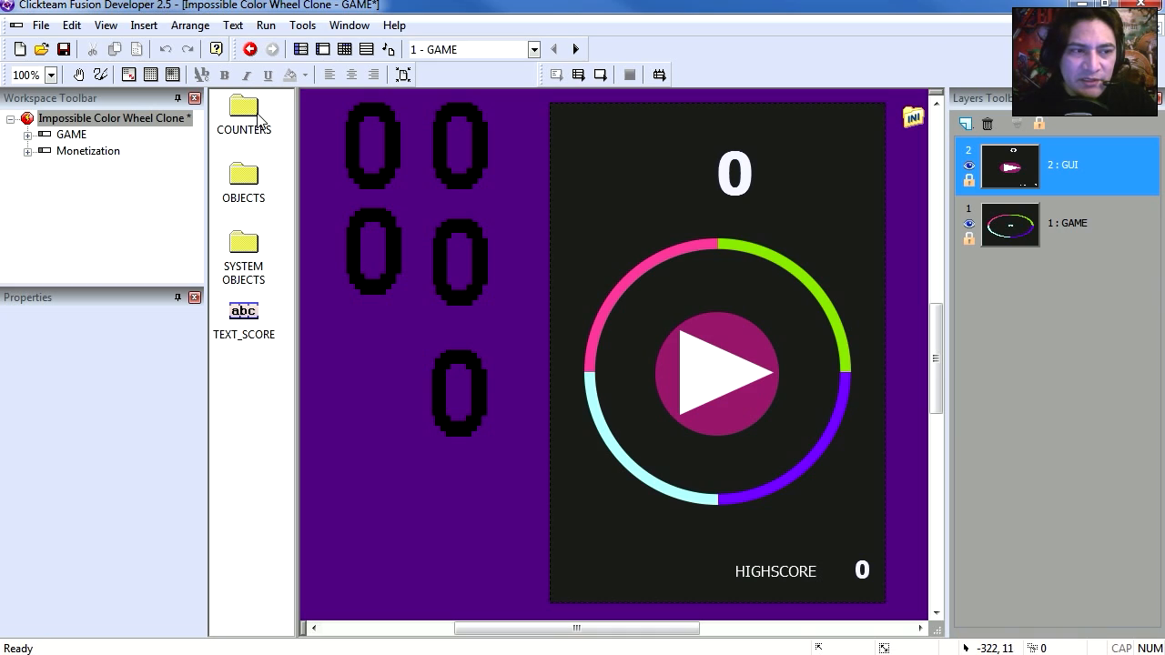
- Expand the COUNTERS object folder in the GAME frame editor, revealing the Ini object
double_click(244, 117)
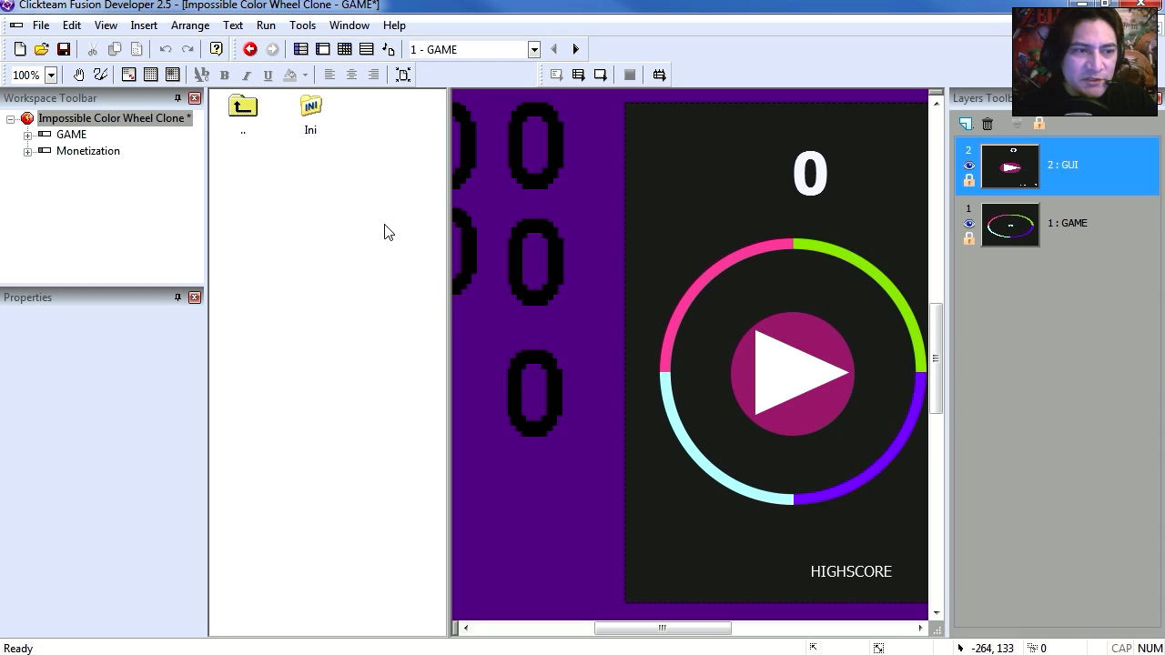
mouse_move(461, 277)
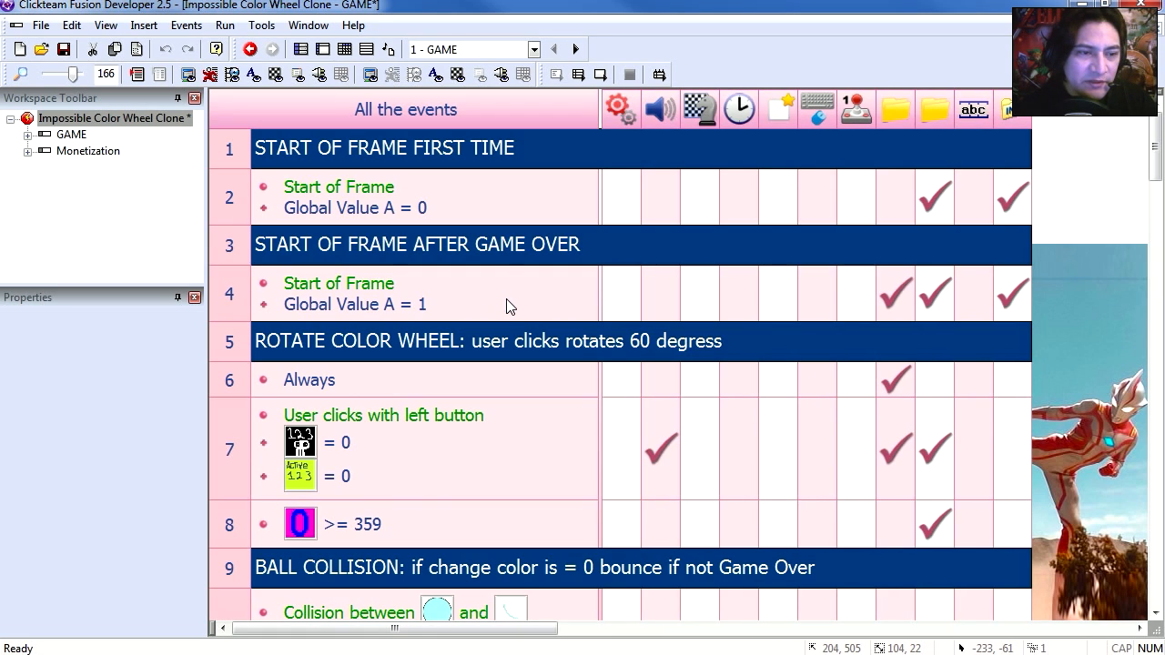
scroll(down, 3)
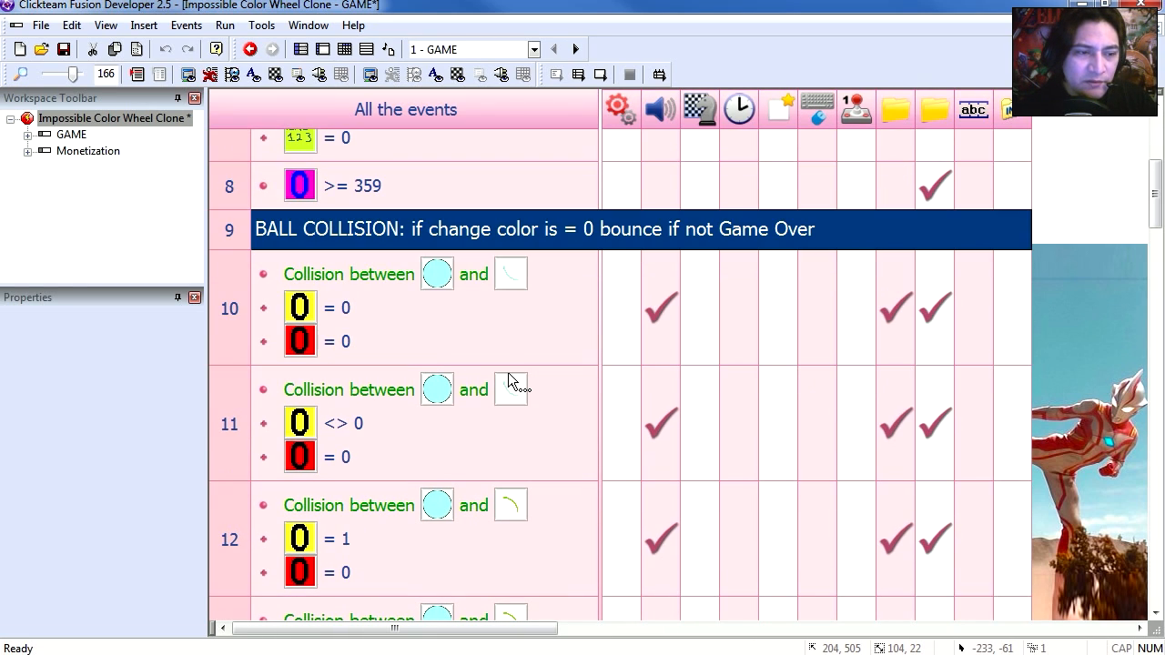
scroll(down, 3)
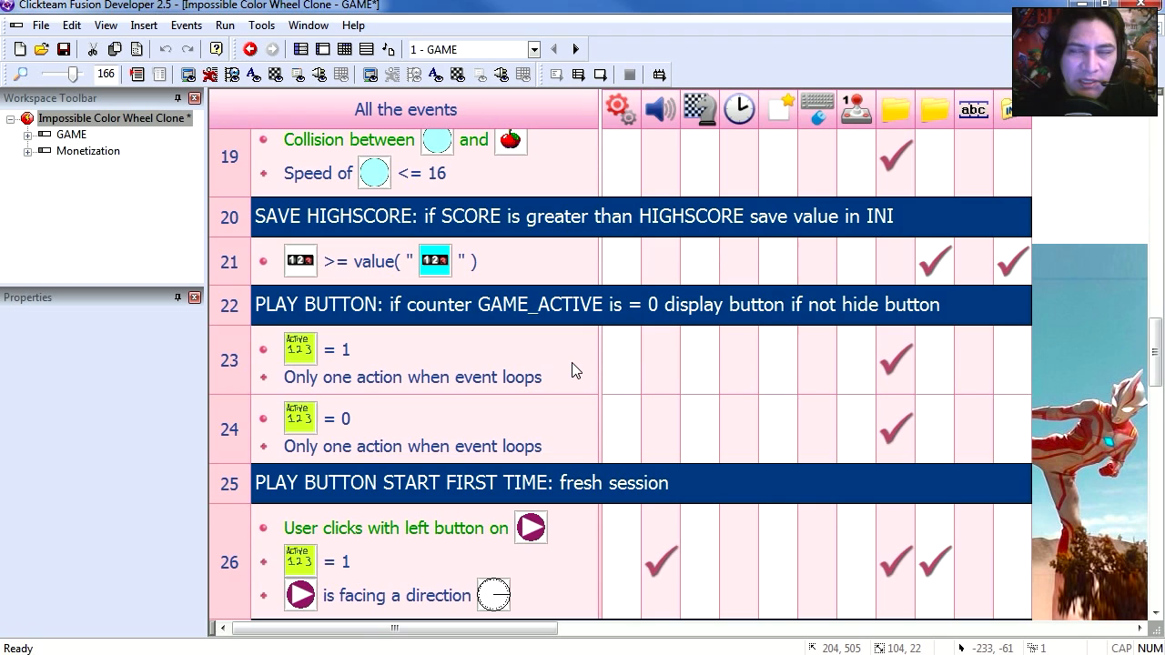
scroll(down, 3)
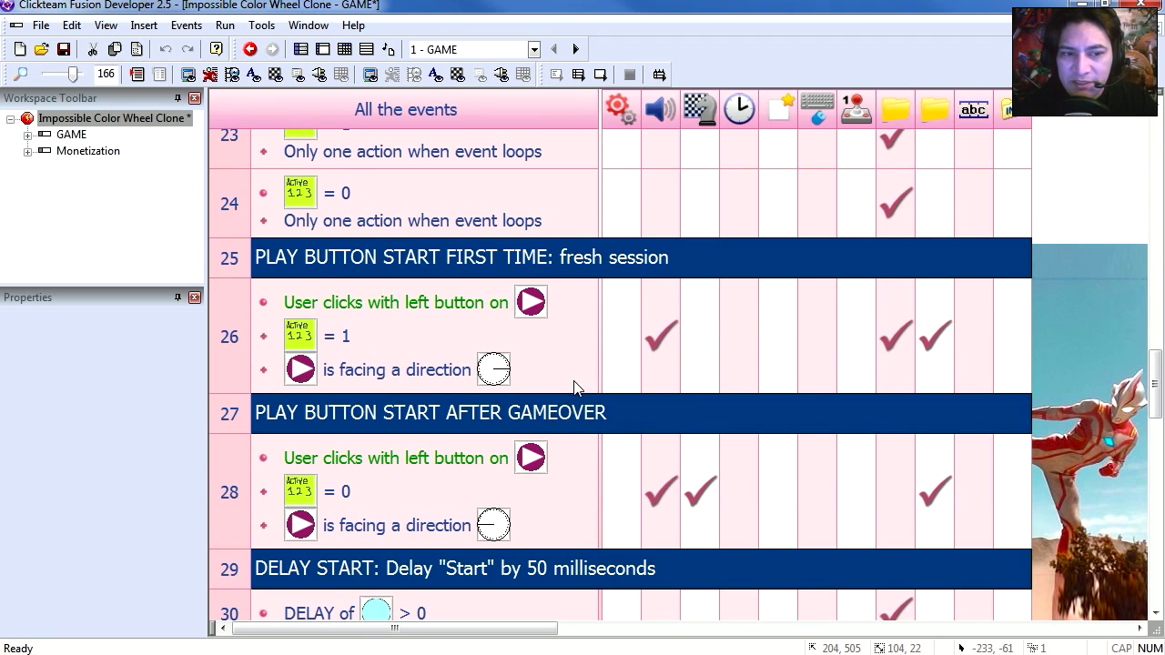
scroll(down, 3)
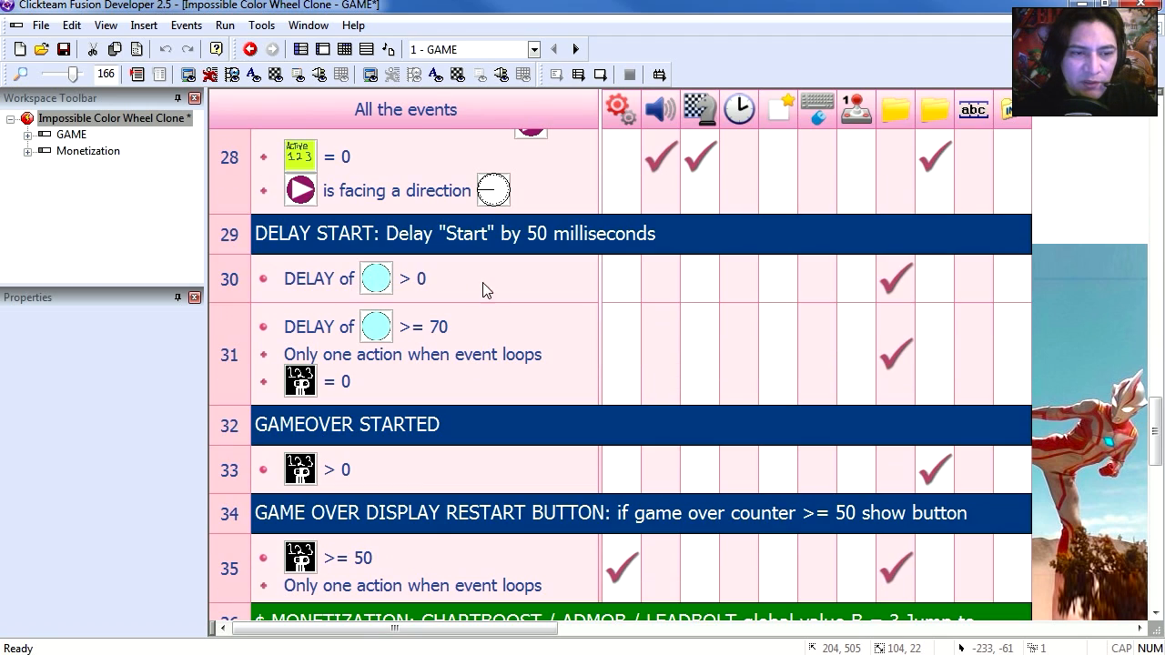
mouse_move(488, 397)
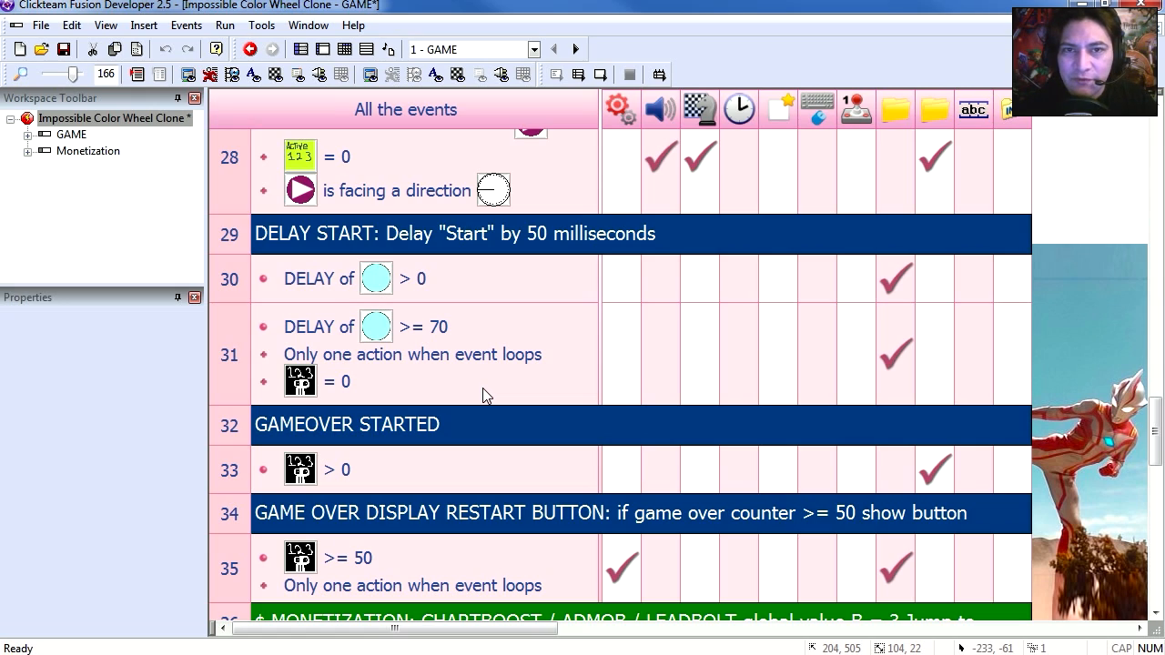
scroll(down, 3)
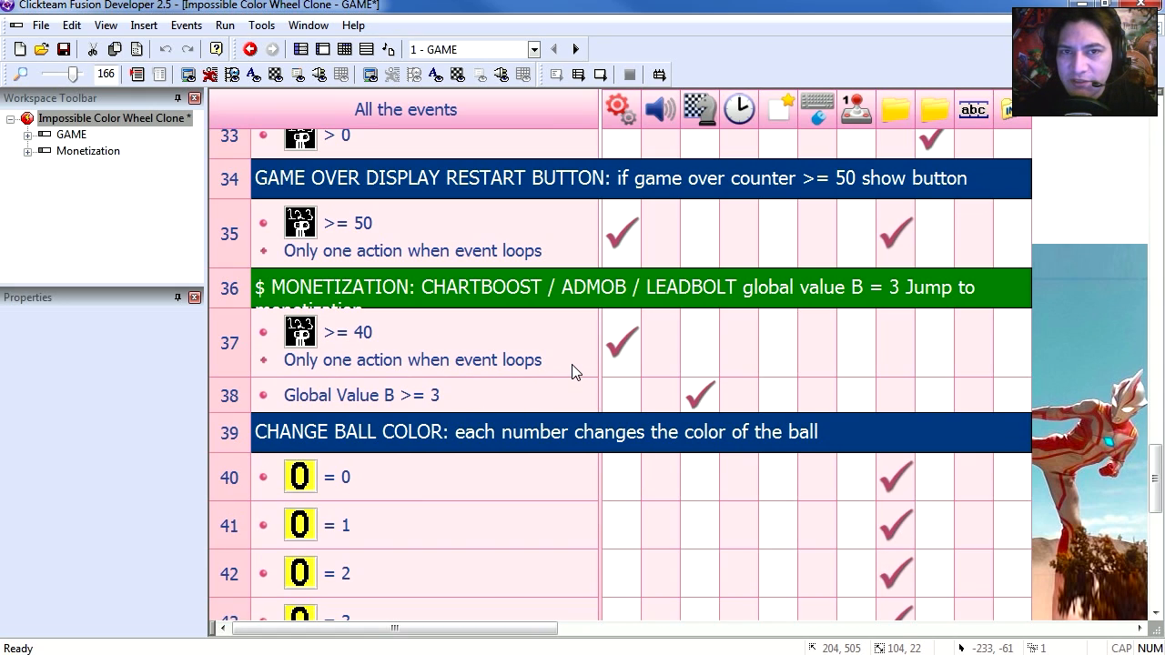
mouse_move(568, 359)
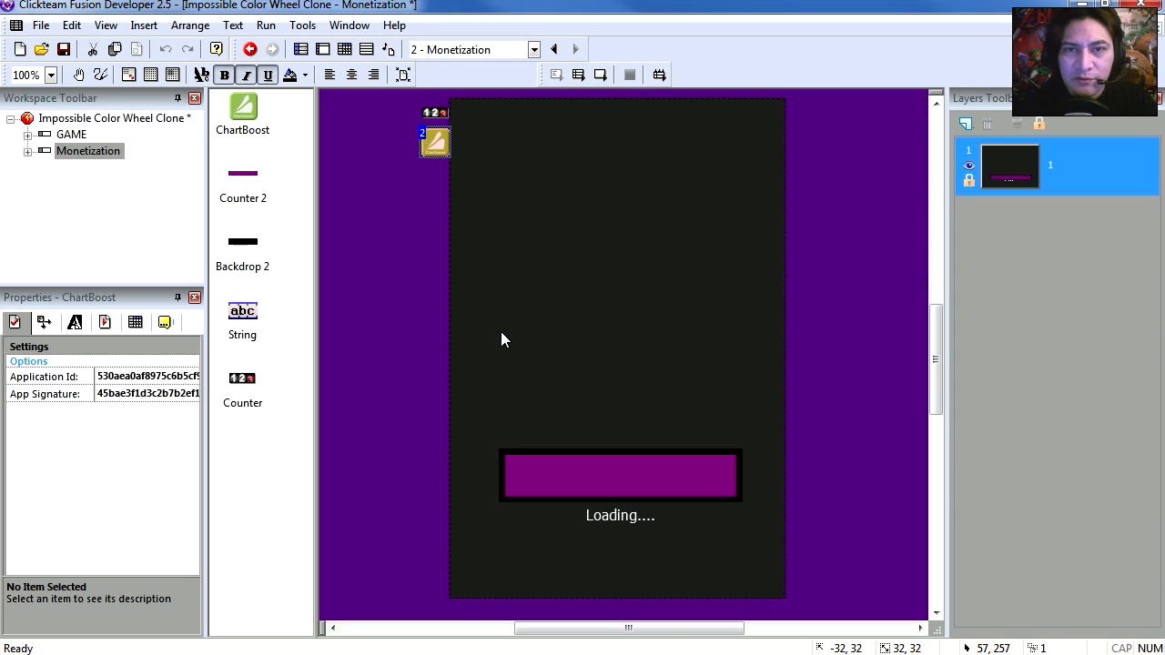
mouse_move(512, 340)
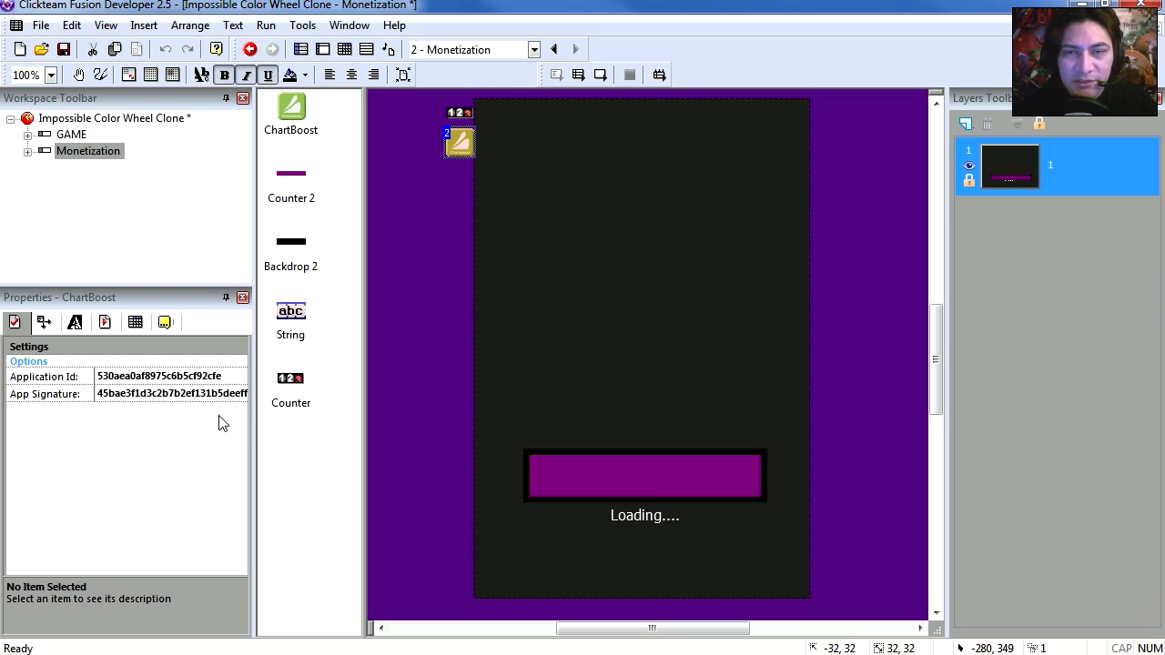
mouse_move(264, 439)
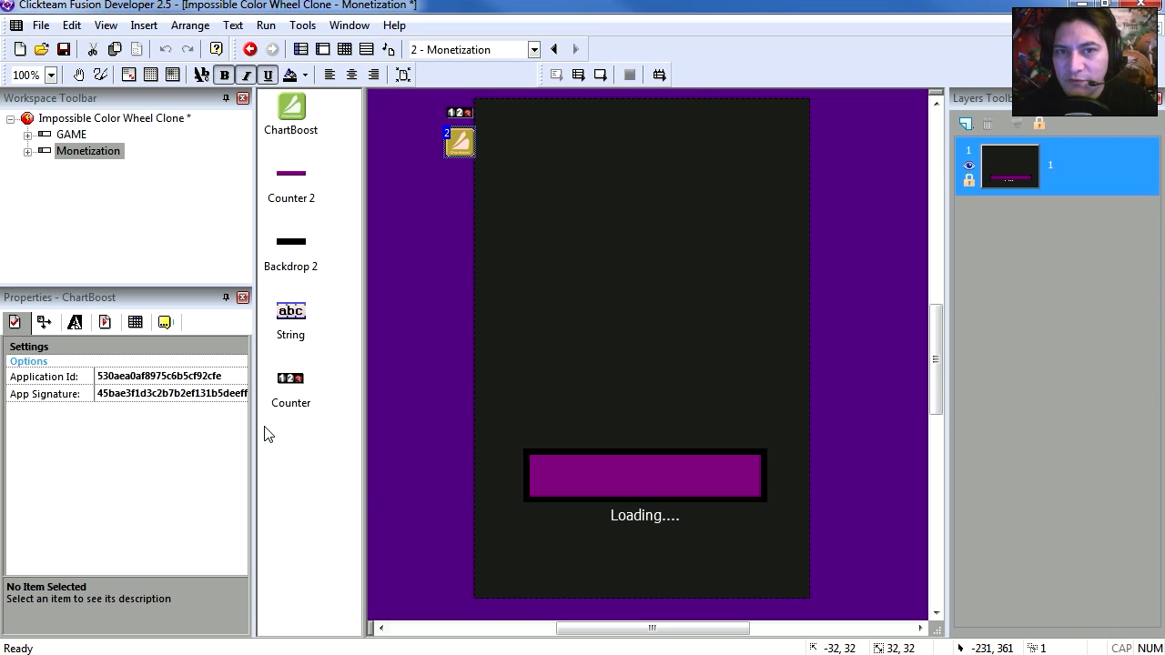
mouse_move(444, 153)
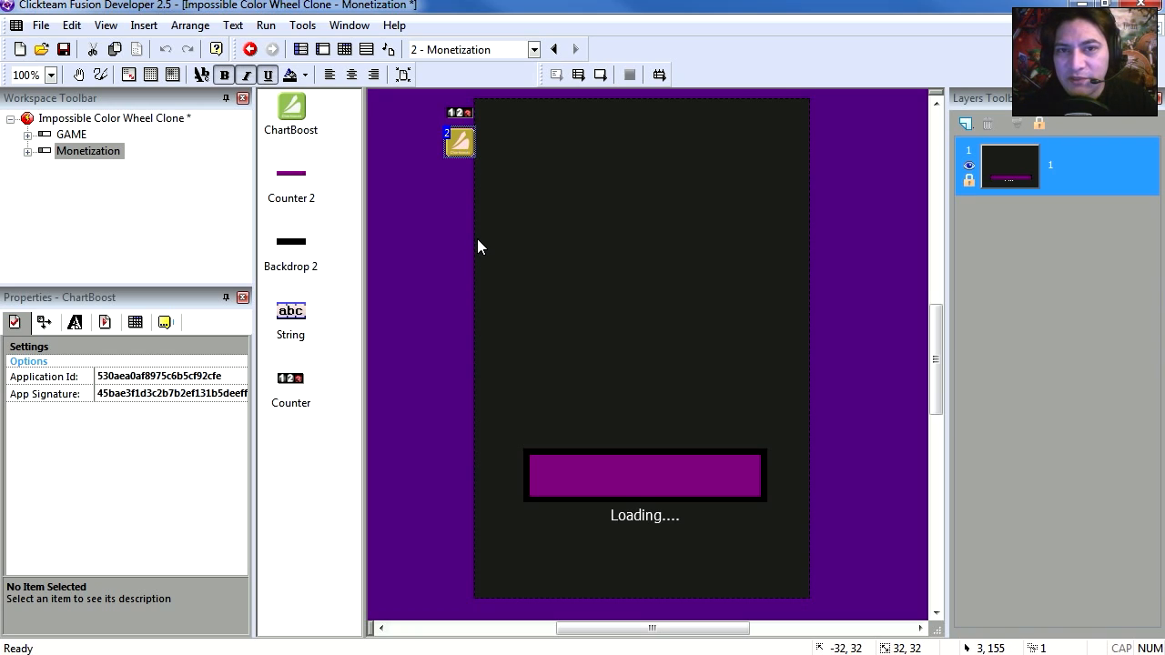
mouse_move(572, 222)
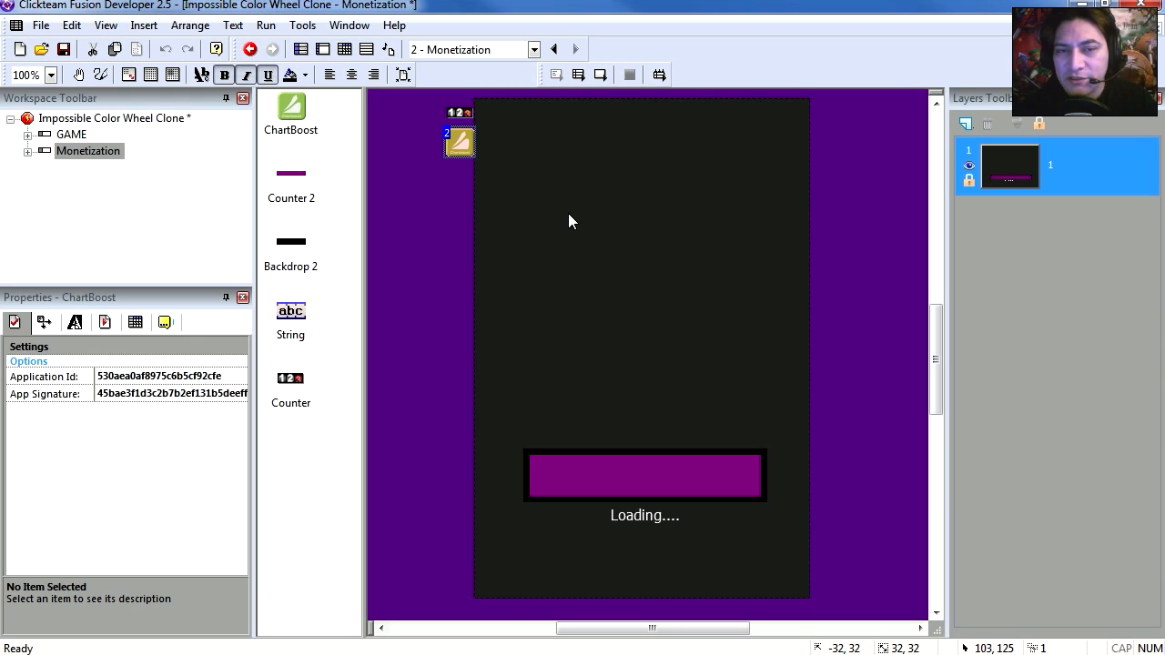
mouse_move(544, 371)
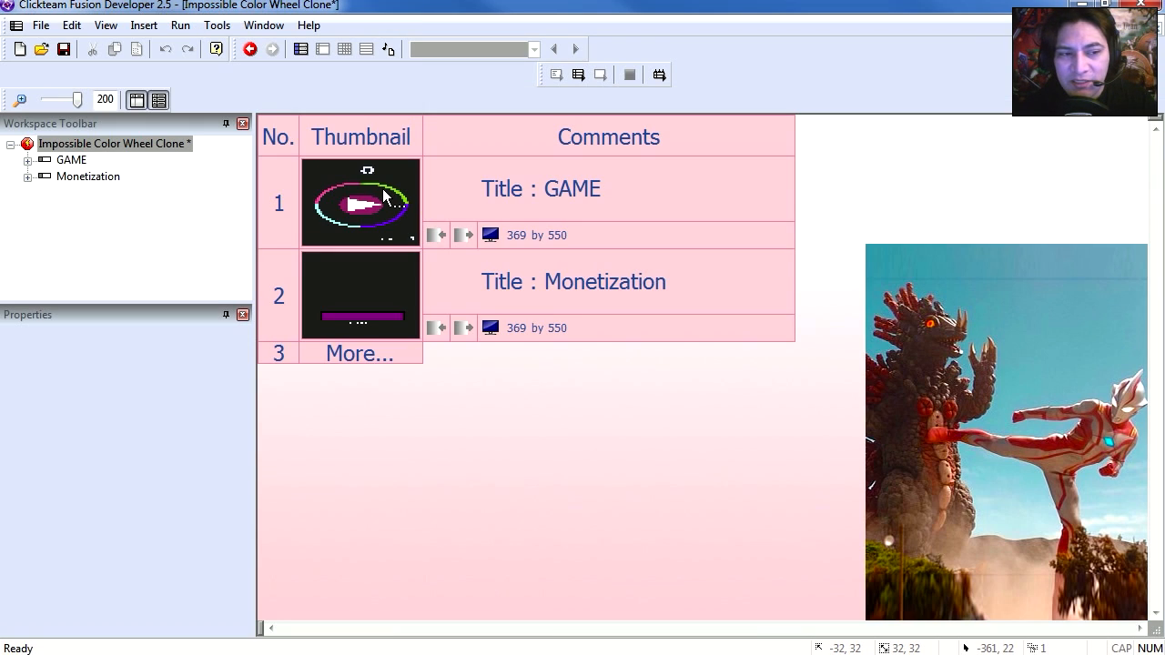
mouse_move(388, 301)
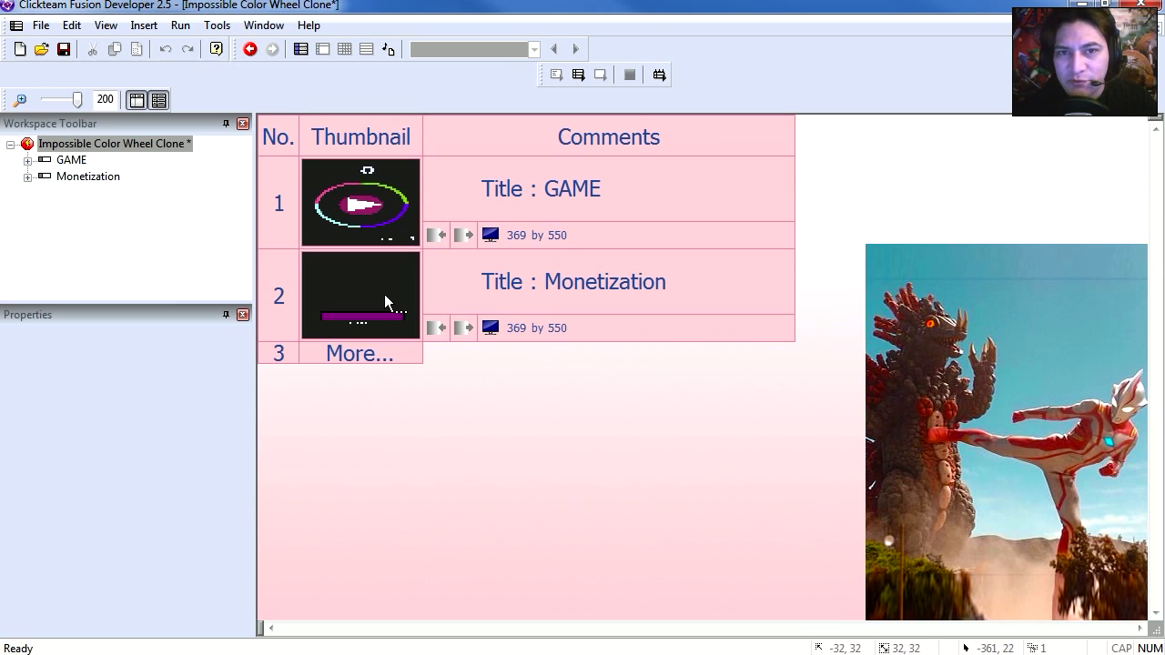
- Open the GAME frame from the Storyboard overview back into its event list
double_click(360, 295)
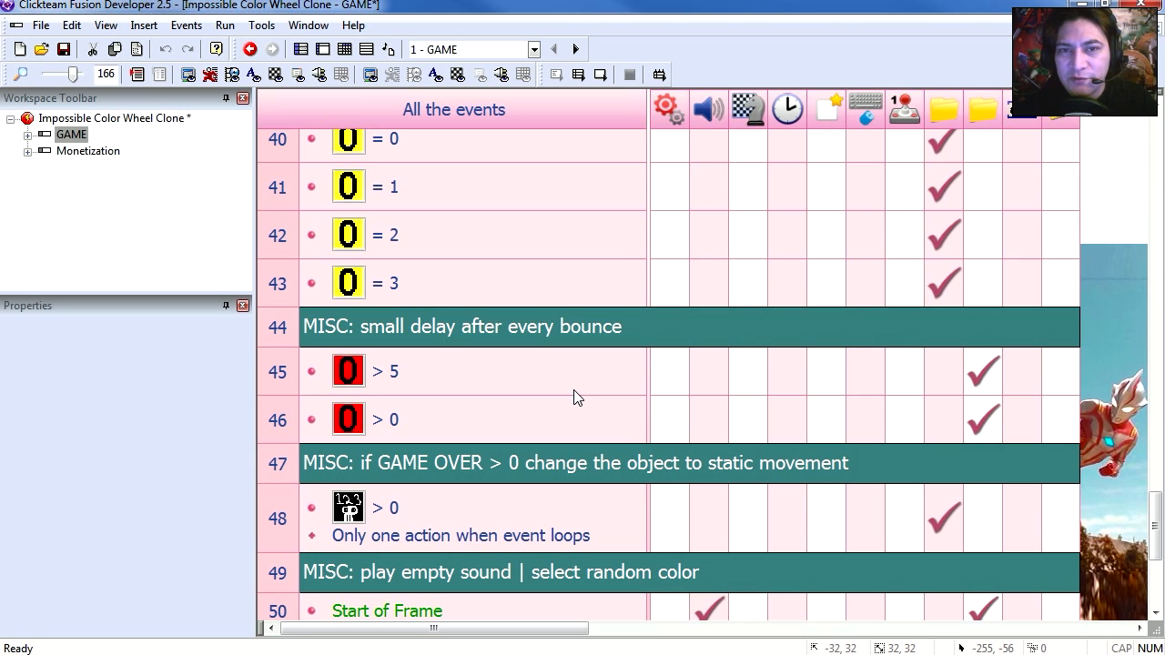
scroll(down, 3)
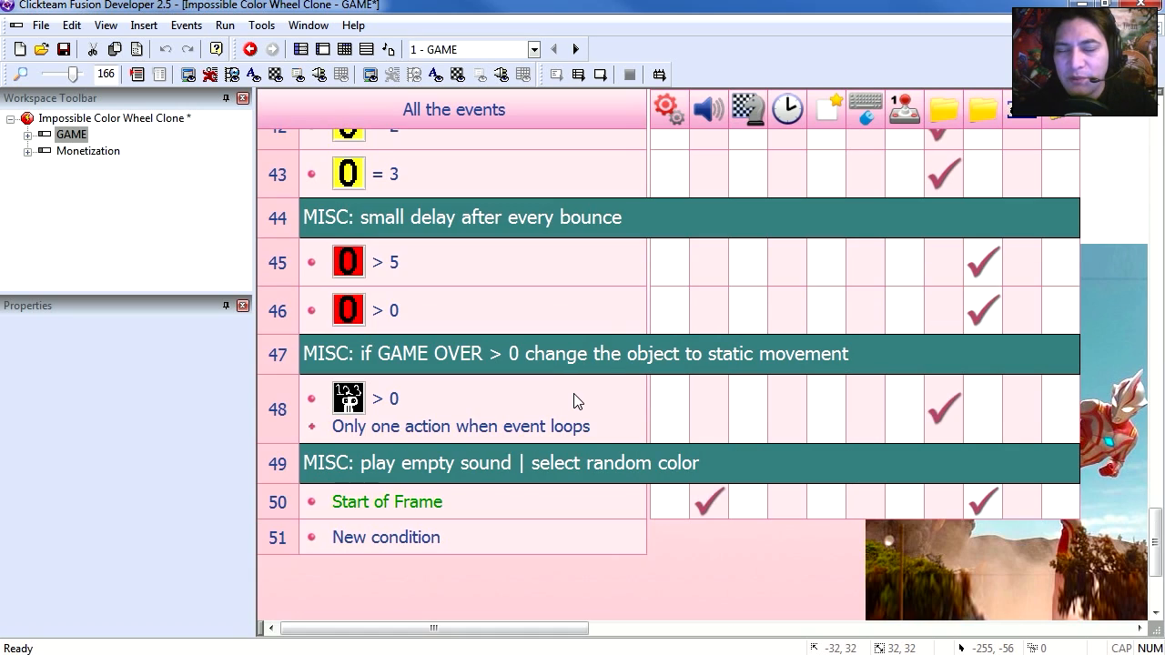
mouse_move(525, 468)
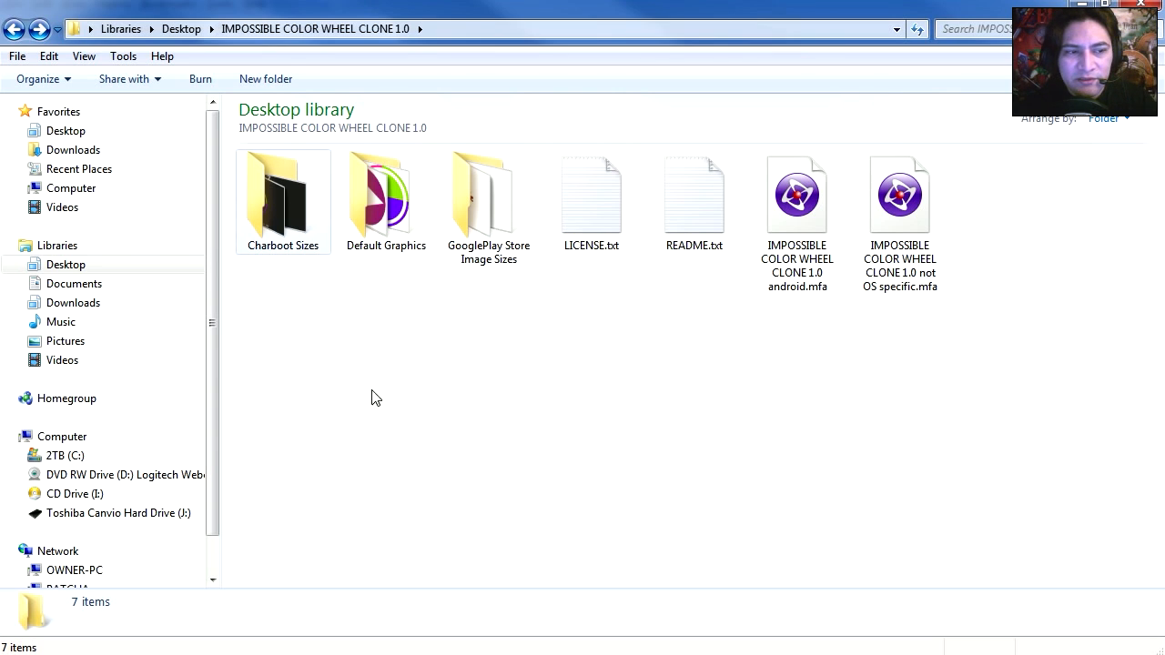
- Browse Default Graphics, return to the project folder and enter GooglePlay Store Image Sizes
double_click(283, 191)
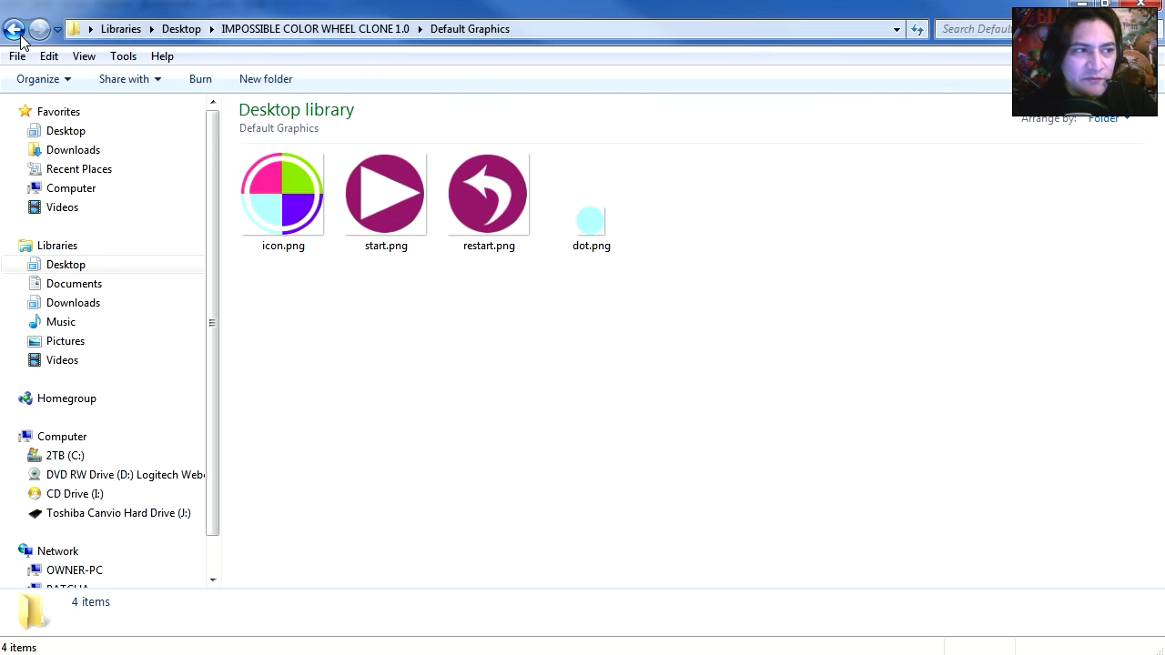
click(14, 29)
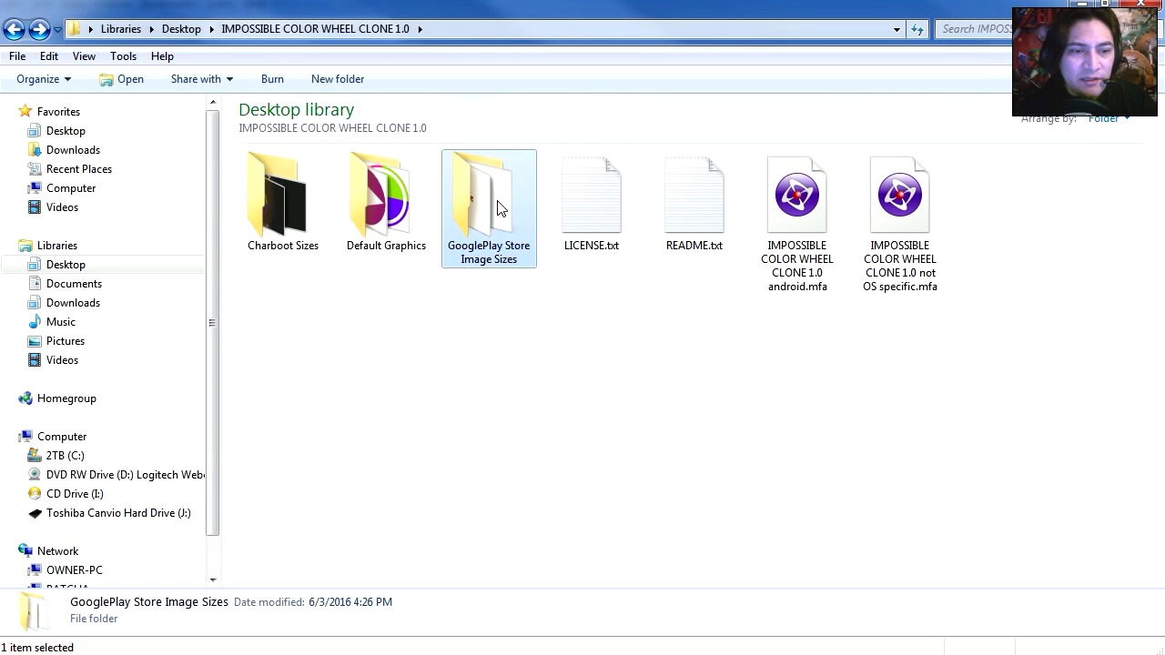
double_click(488, 192)
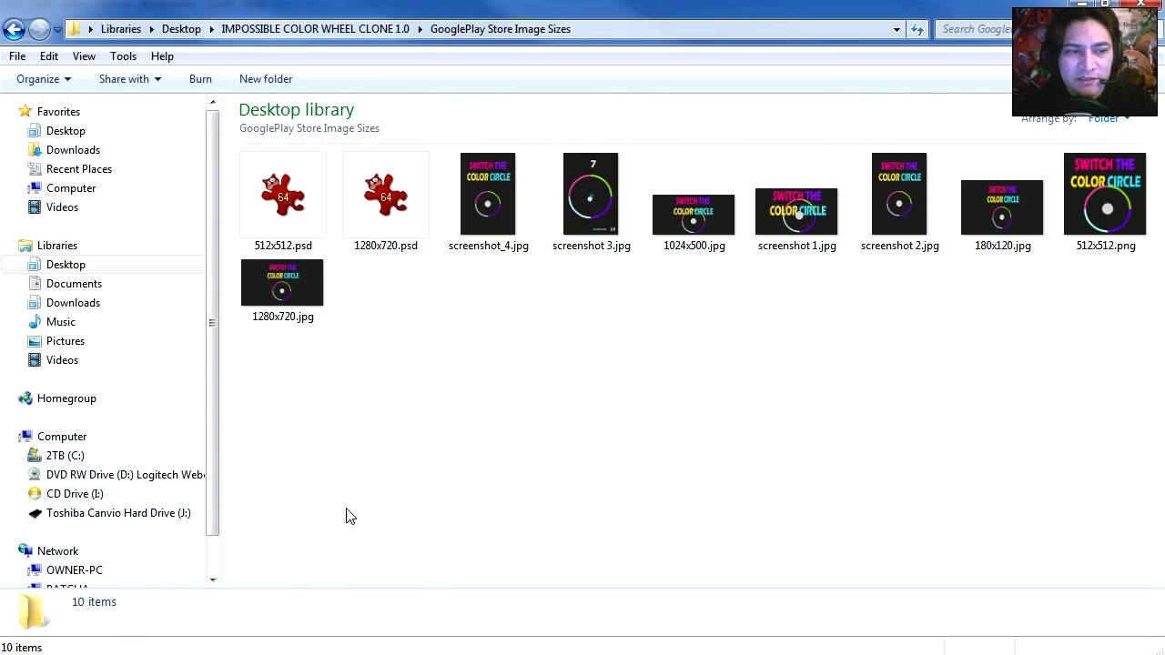
mouse_move(983, 235)
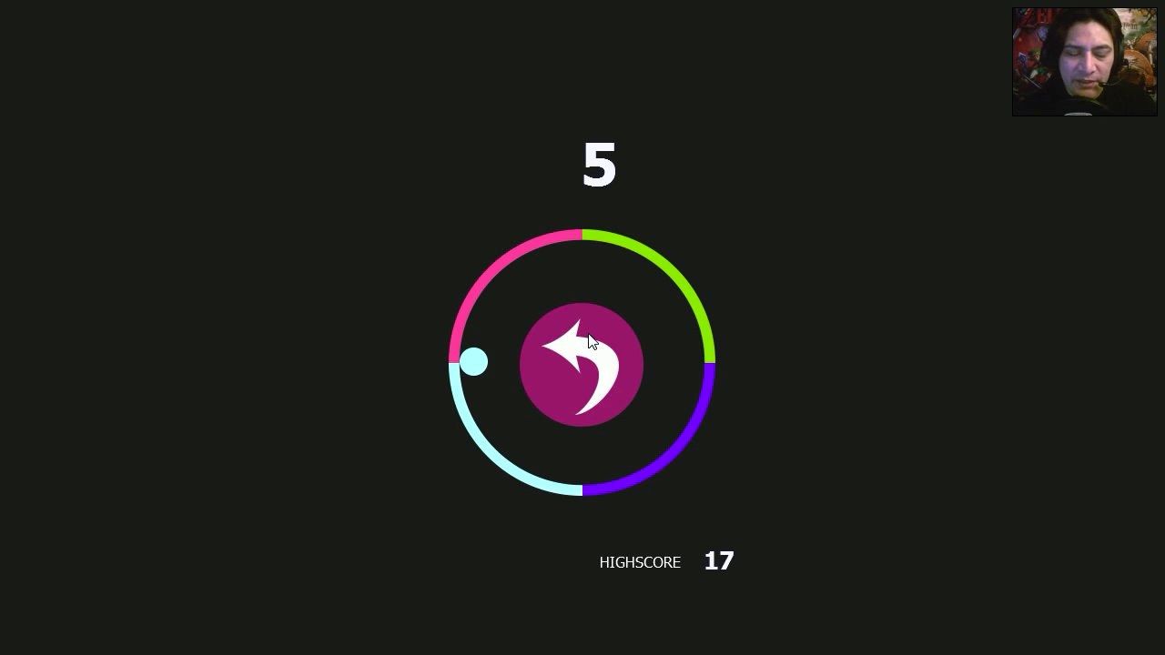
mouse_move(732, 337)
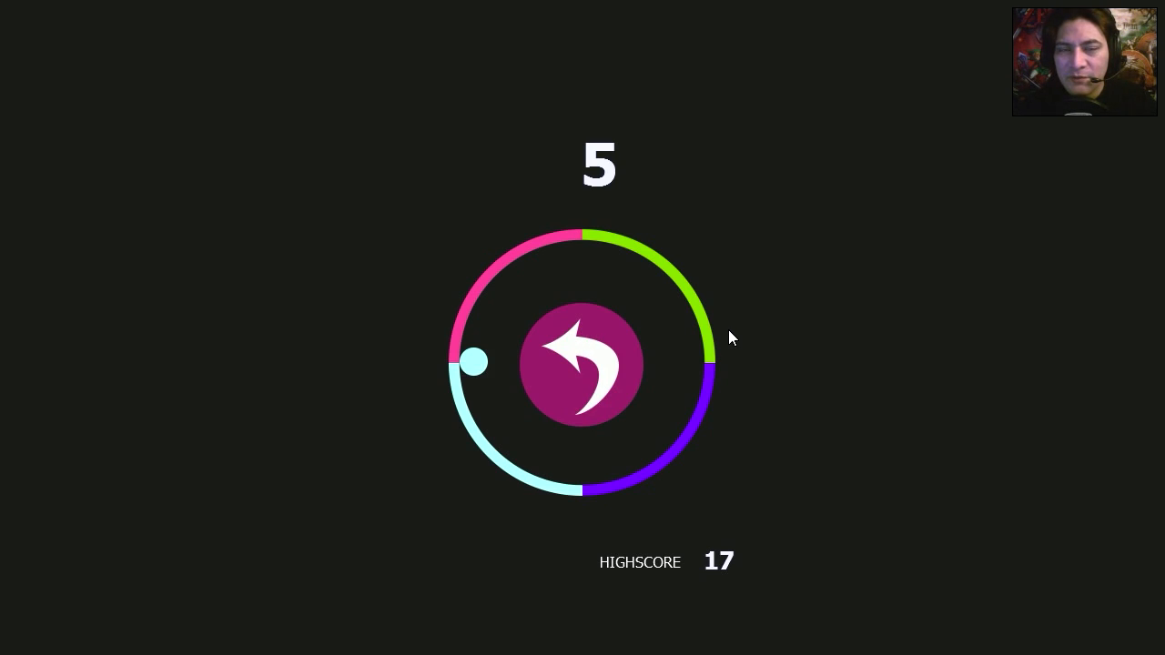